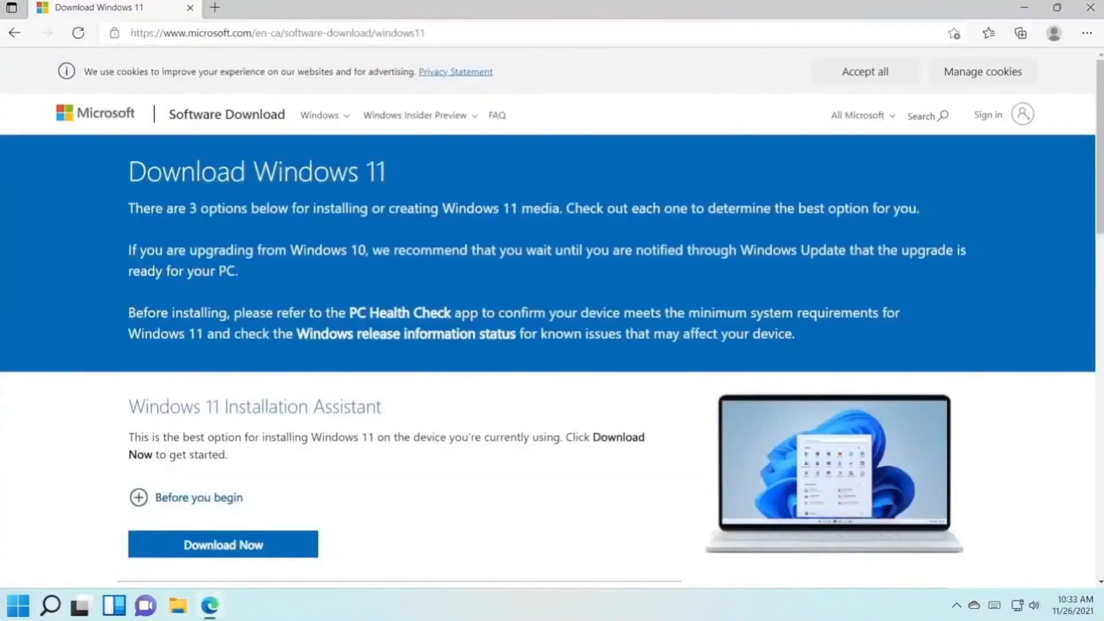
pyautogui.moveTo(385, 196)
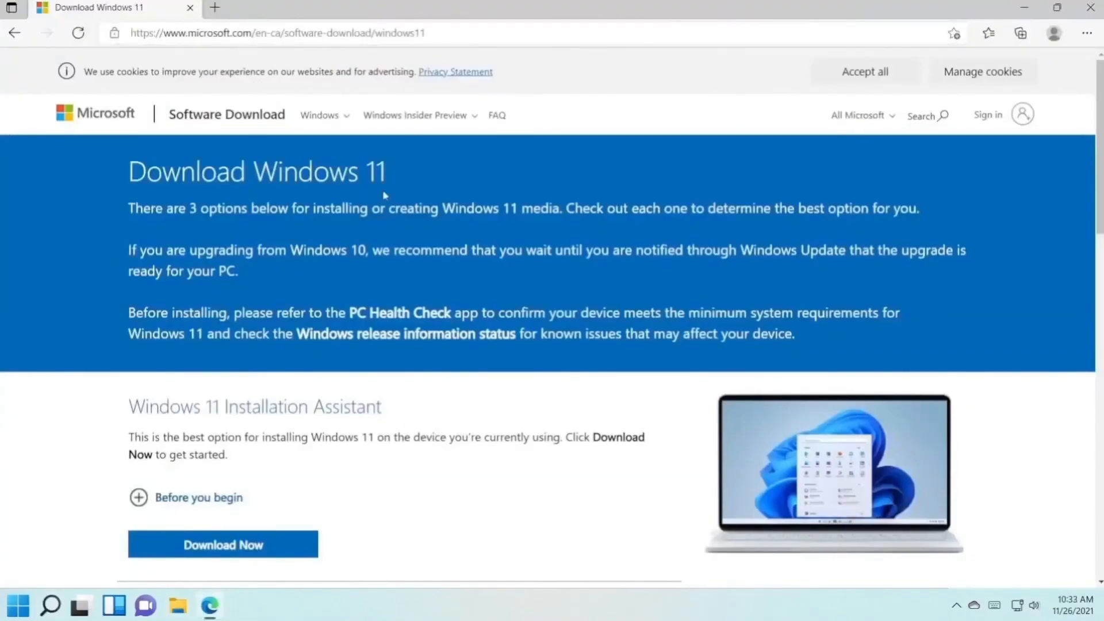
# Step: Download the media creation tool from the Create Windows 11 Installation Media section
pyautogui.scroll(-3)
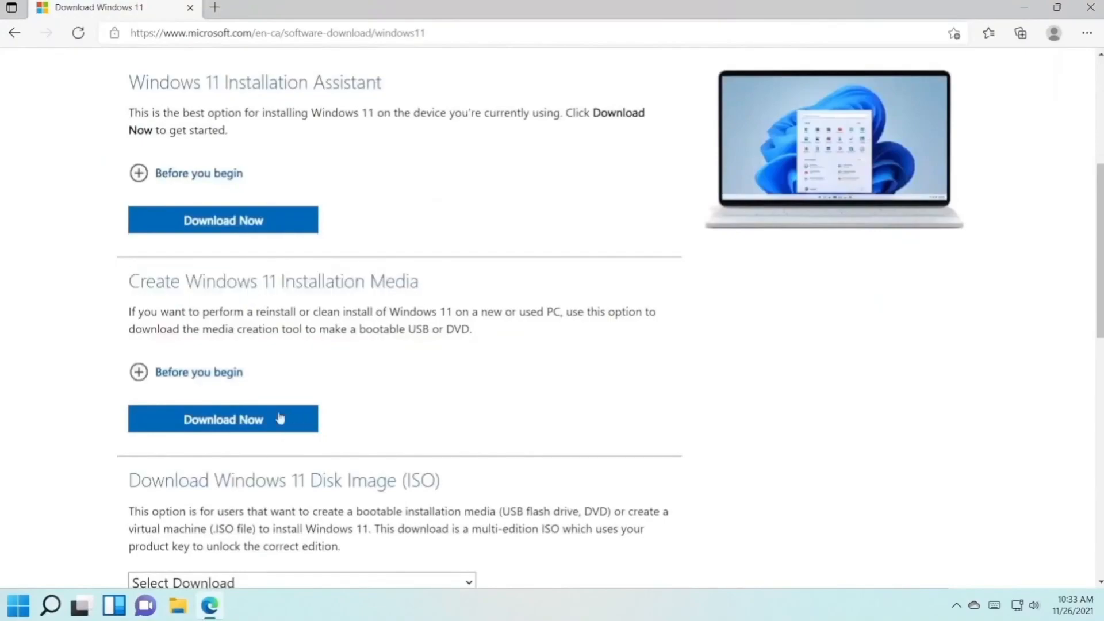
pyautogui.click(222, 418)
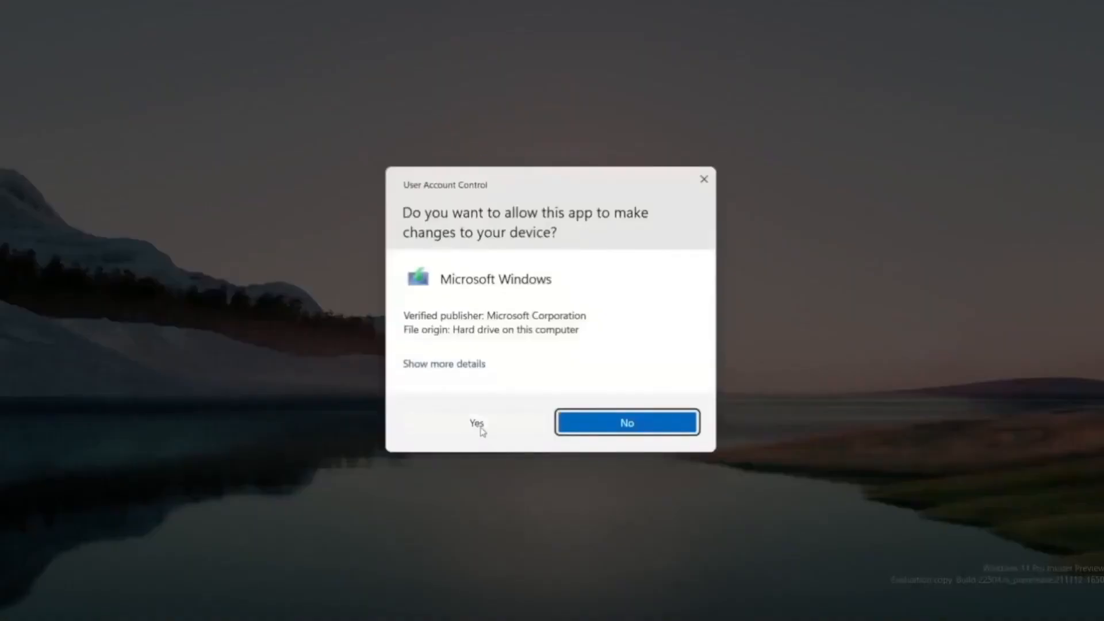
# Step: Allow the tool, accept the license, keep recommended language and edition, and save an ISO file to the Desktop
pyautogui.click(476, 423)
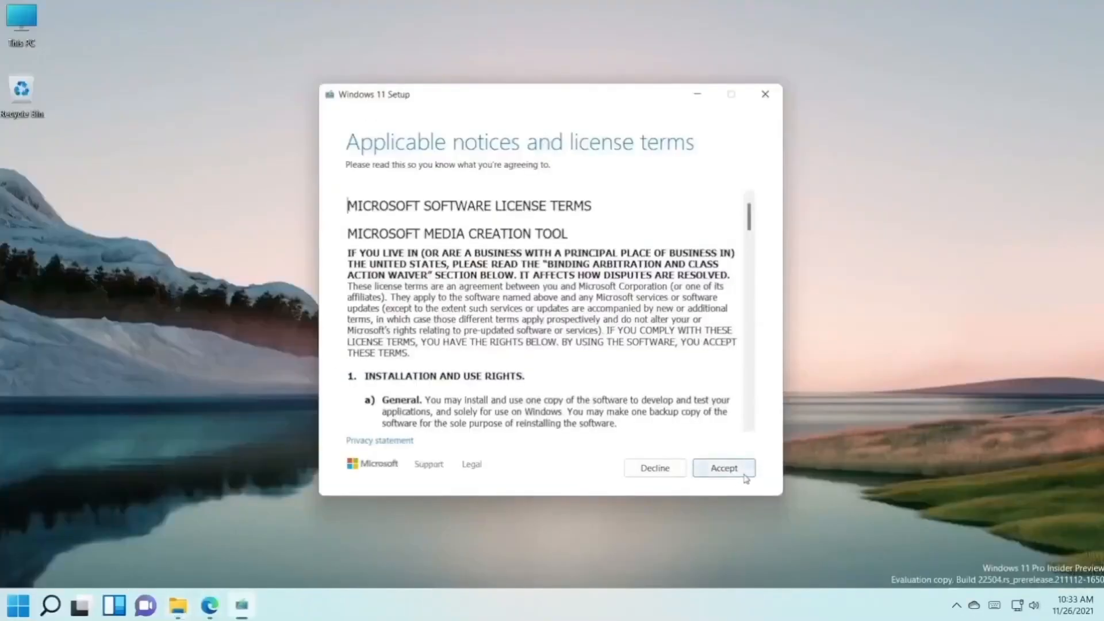
pyautogui.click(723, 469)
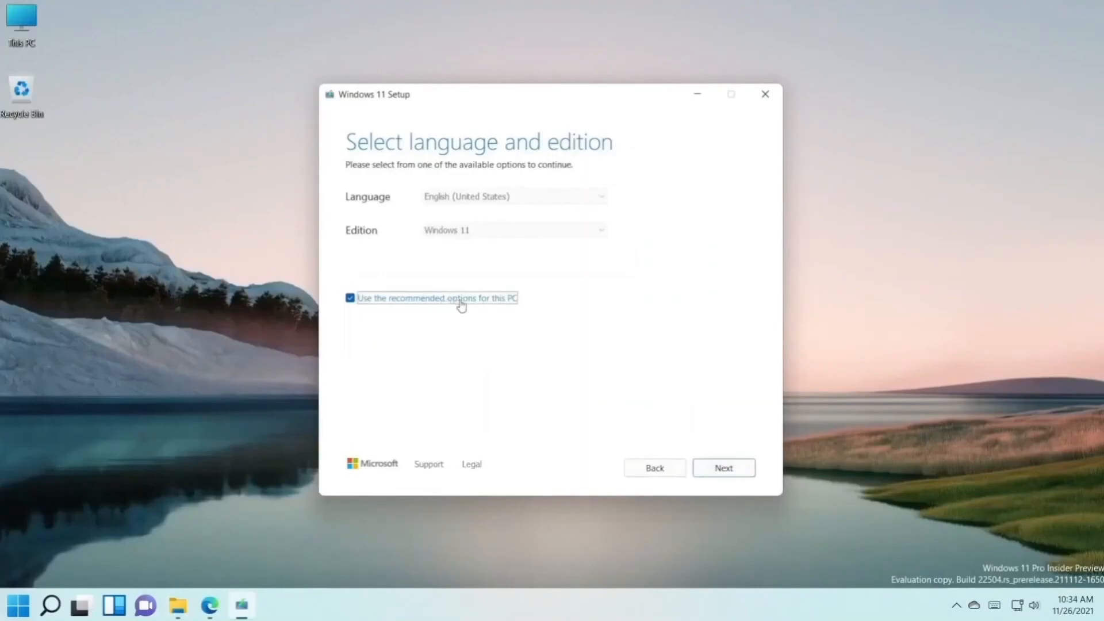
pyautogui.moveTo(736, 469)
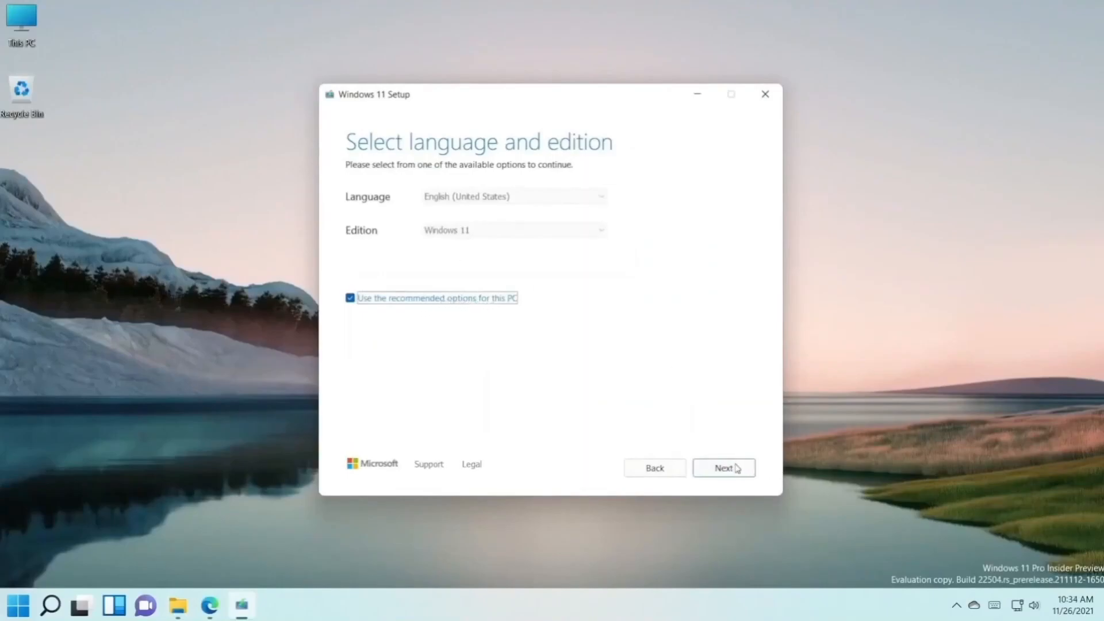
pyautogui.click(724, 469)
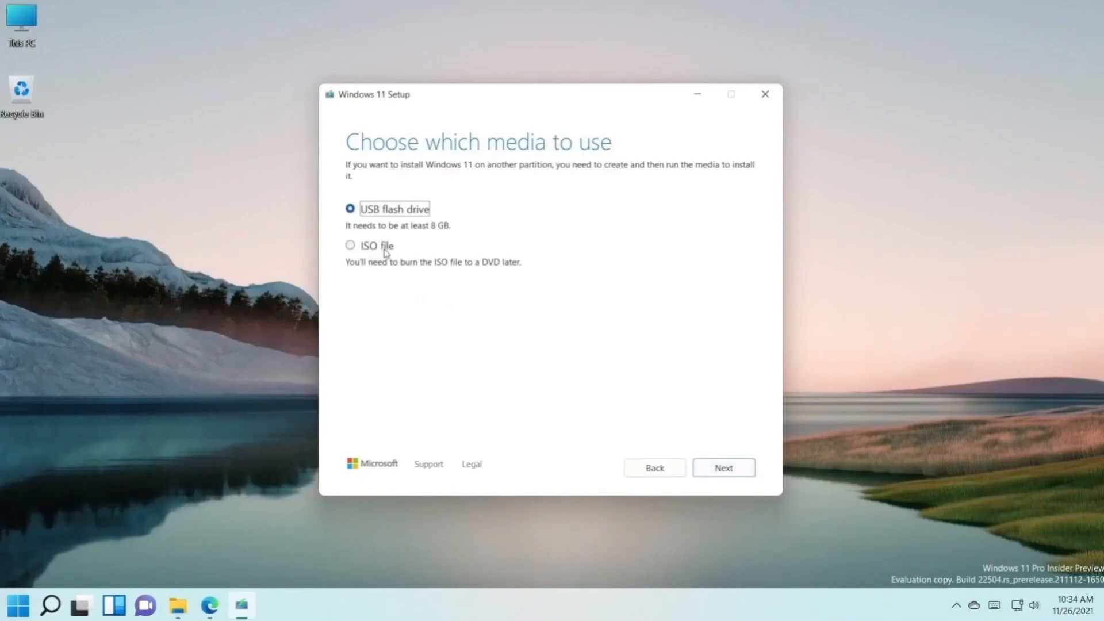
pyautogui.click(349, 244)
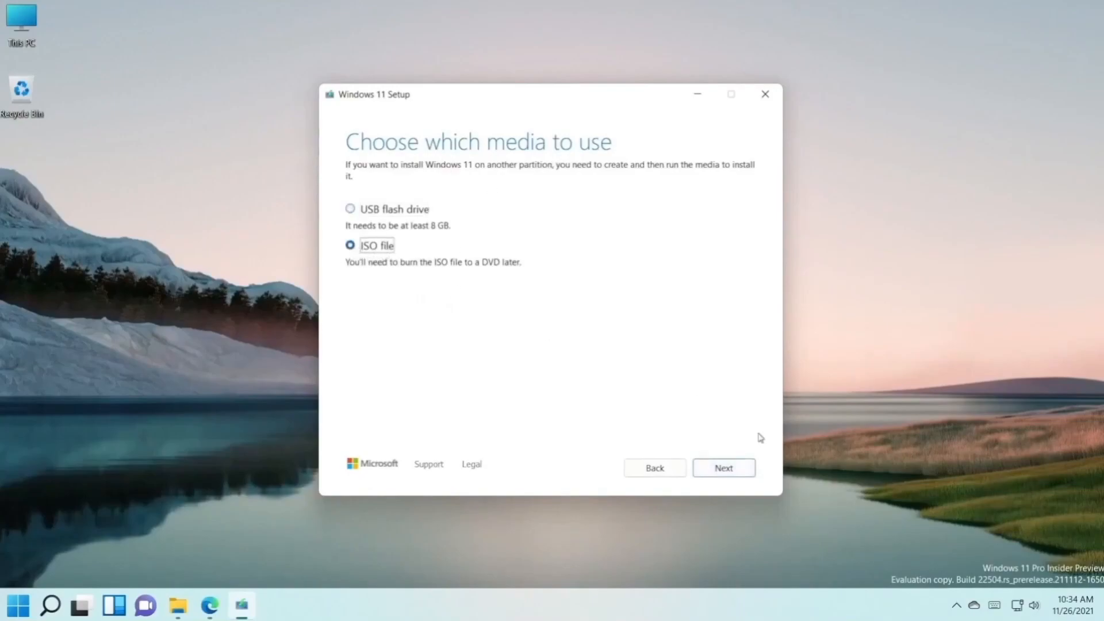
pyautogui.click(723, 468)
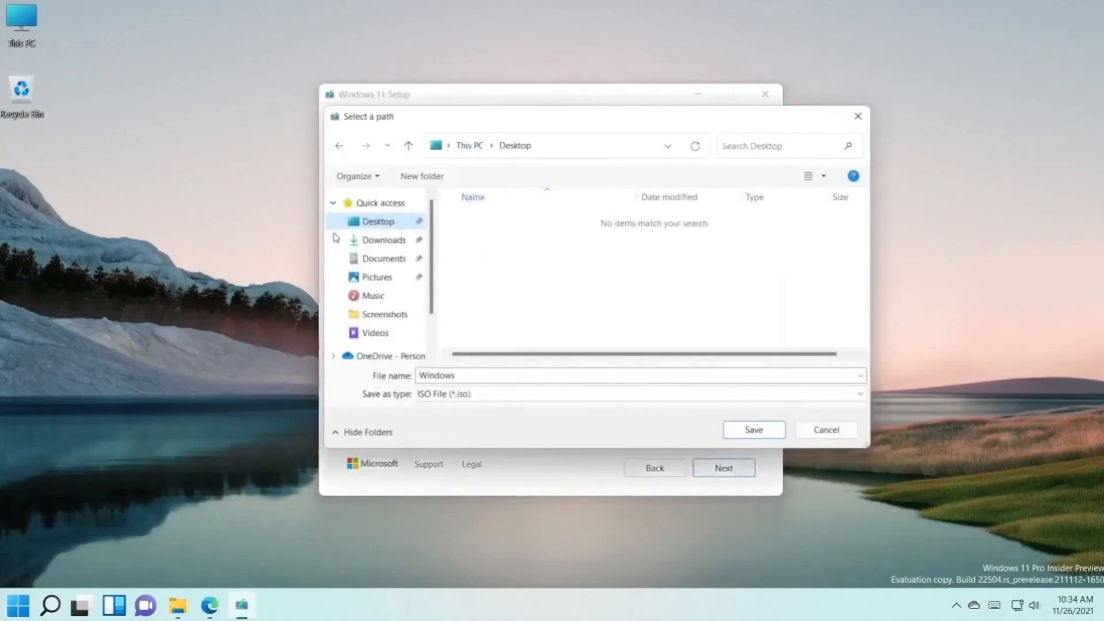
pyautogui.moveTo(454, 262)
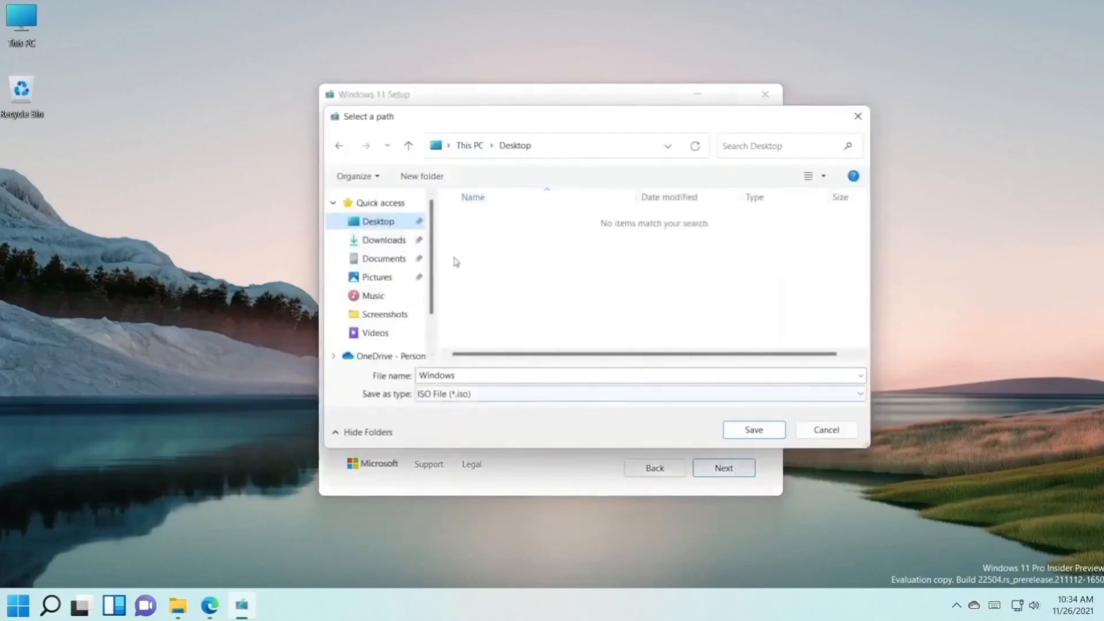
pyautogui.click(752, 429)
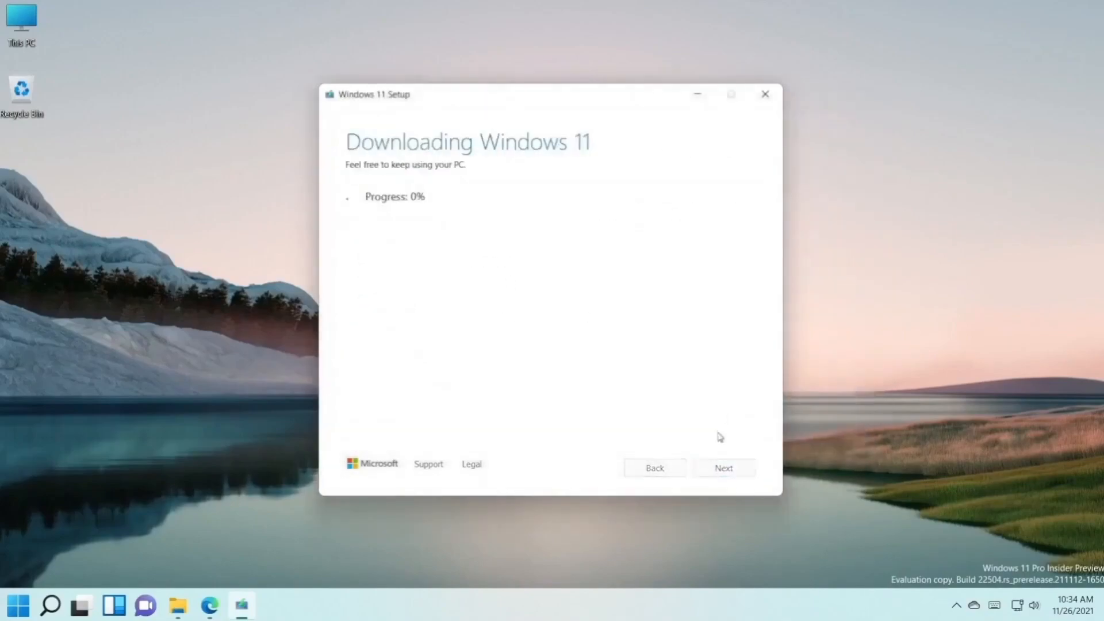
pyautogui.moveTo(412, 237)
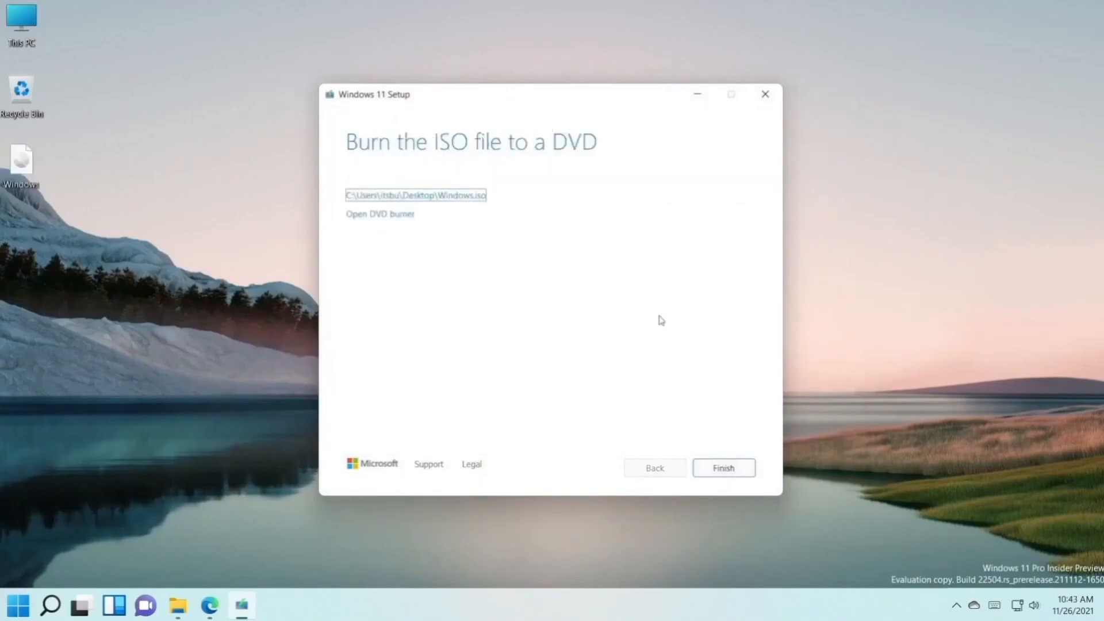
# Step: Finish the media creation tool and run setup from the mounted ESD-ISO disc in DVD Drive (E:)
pyautogui.click(722, 468)
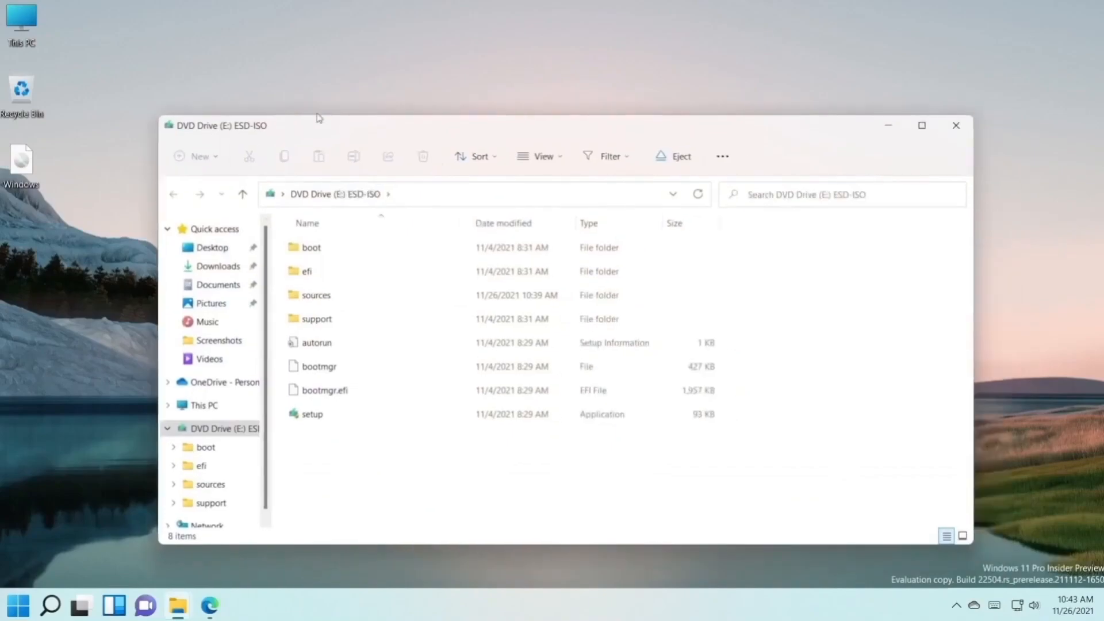
pyautogui.moveTo(345, 426)
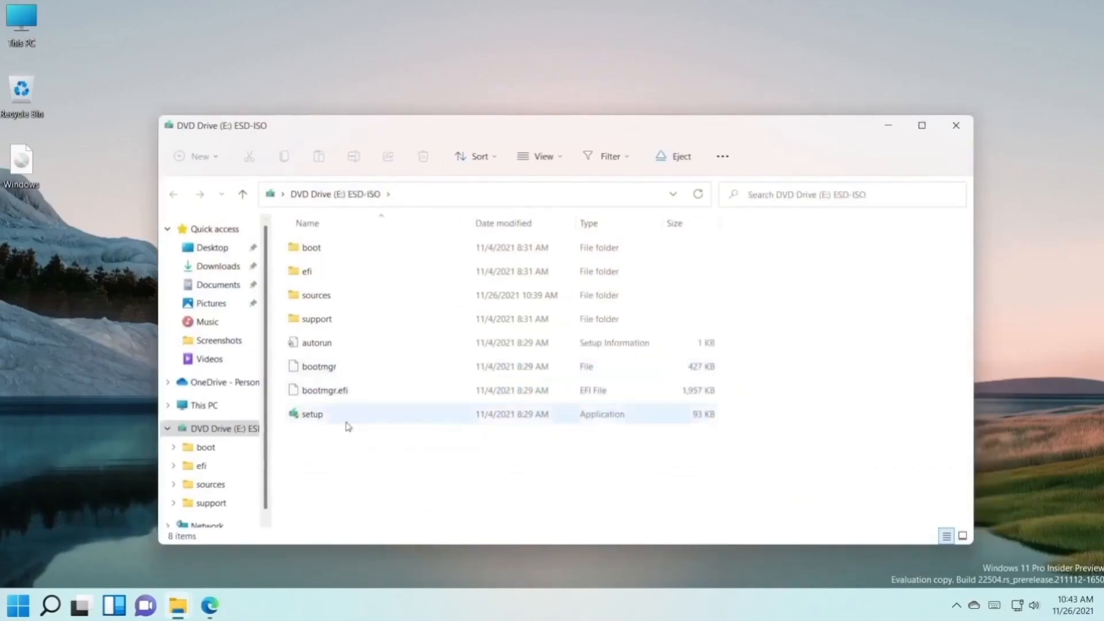
pyautogui.doubleClick(312, 413)
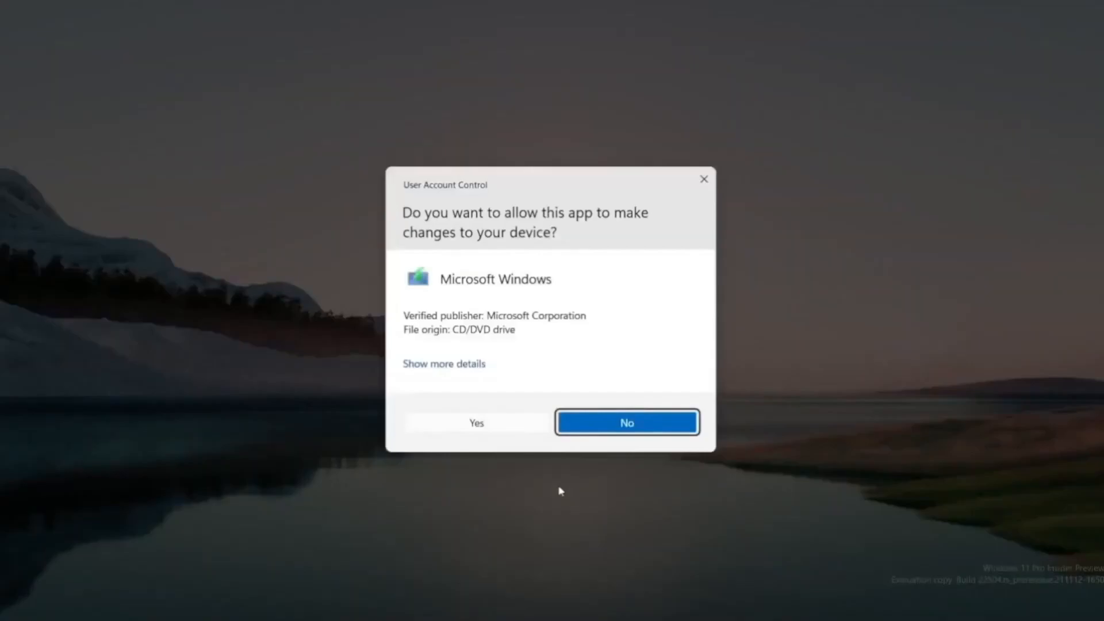
# Step: Allow setup to run, continue past the update screen and accept the license terms, leaving Nothing to keep
pyautogui.click(476, 422)
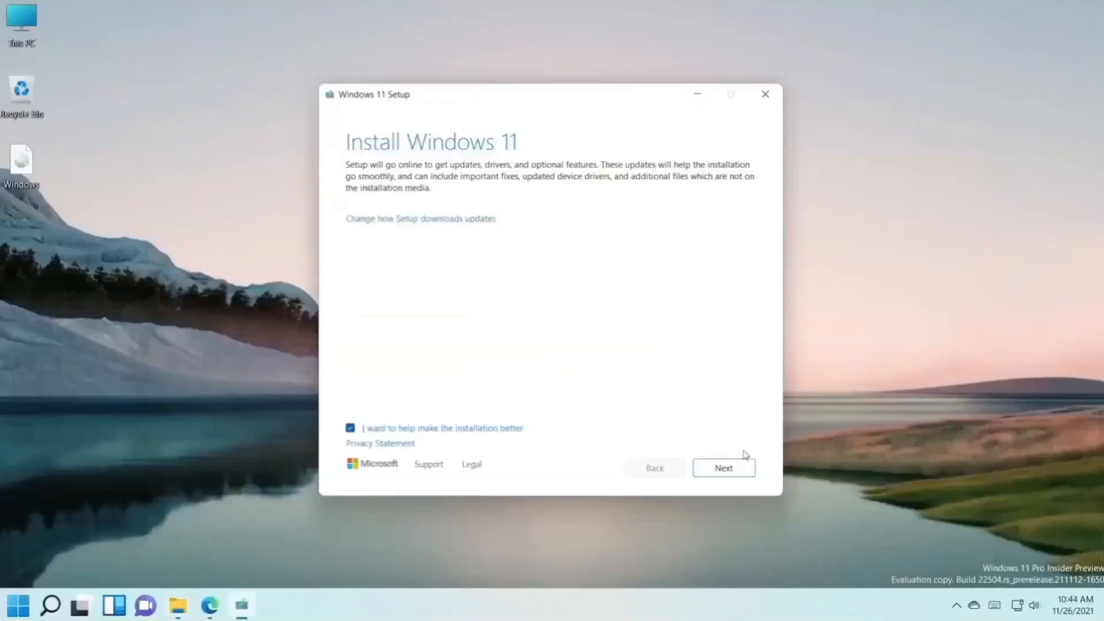
pyautogui.click(722, 468)
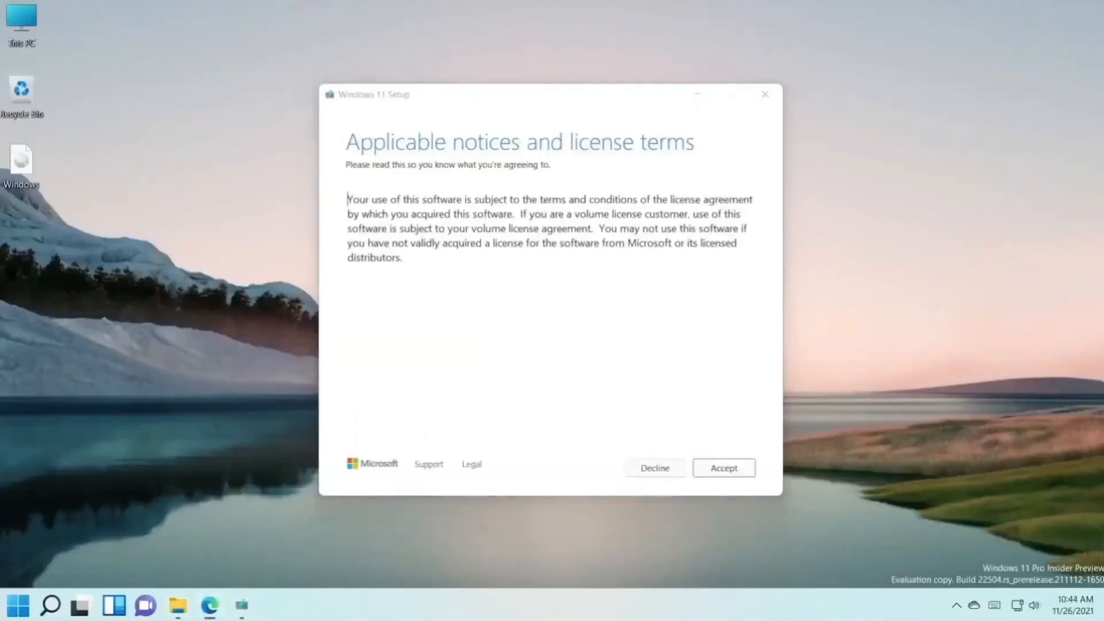
pyautogui.click(723, 468)
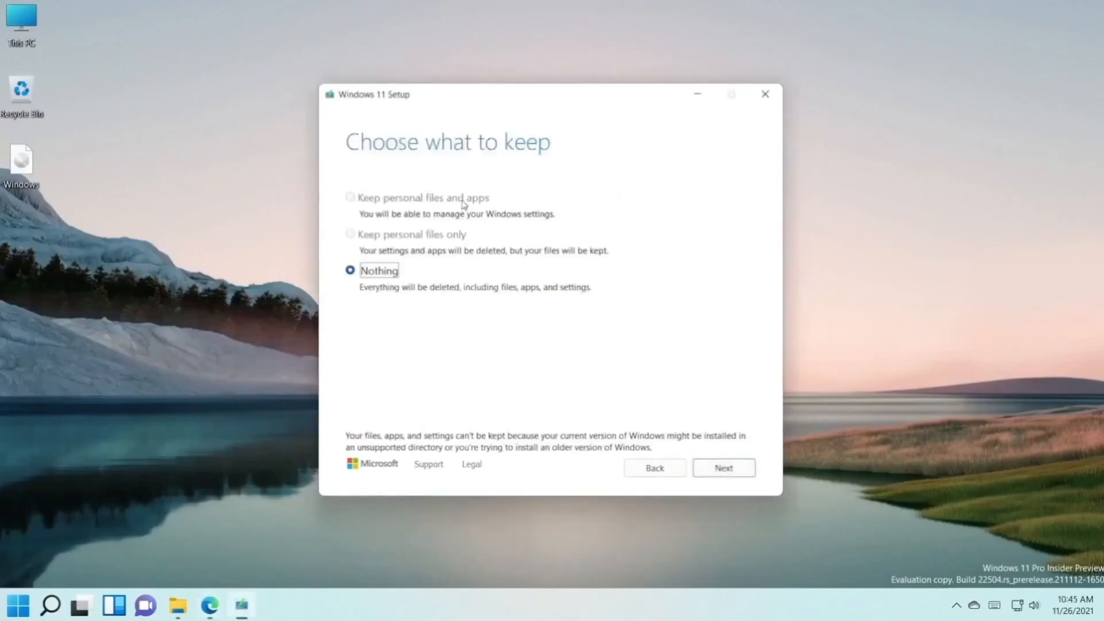
pyautogui.moveTo(385, 242)
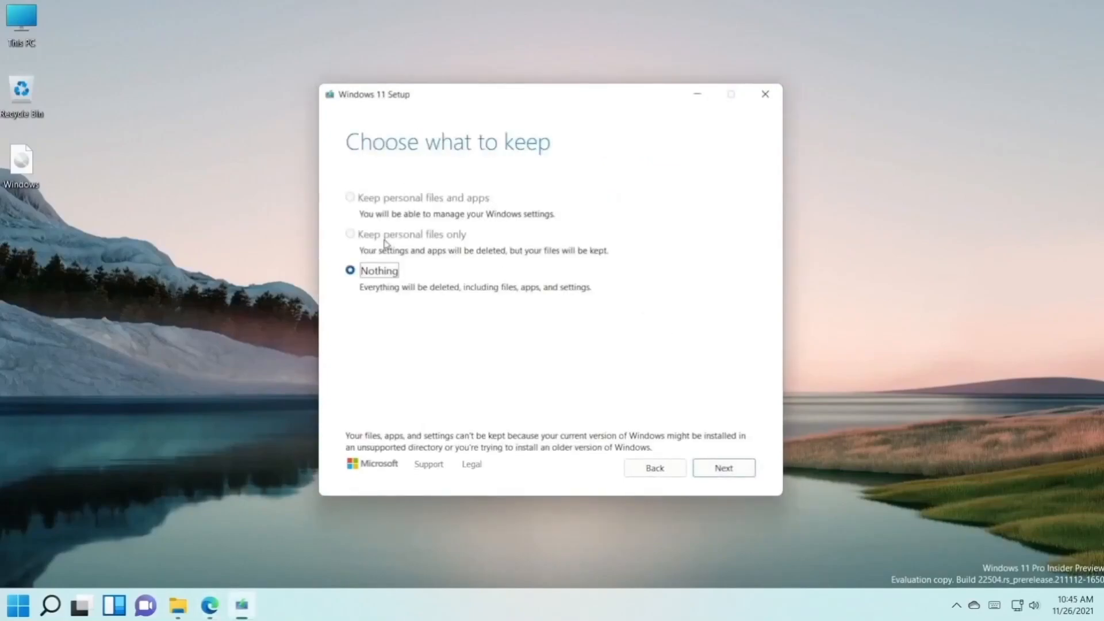
pyautogui.moveTo(356, 251)
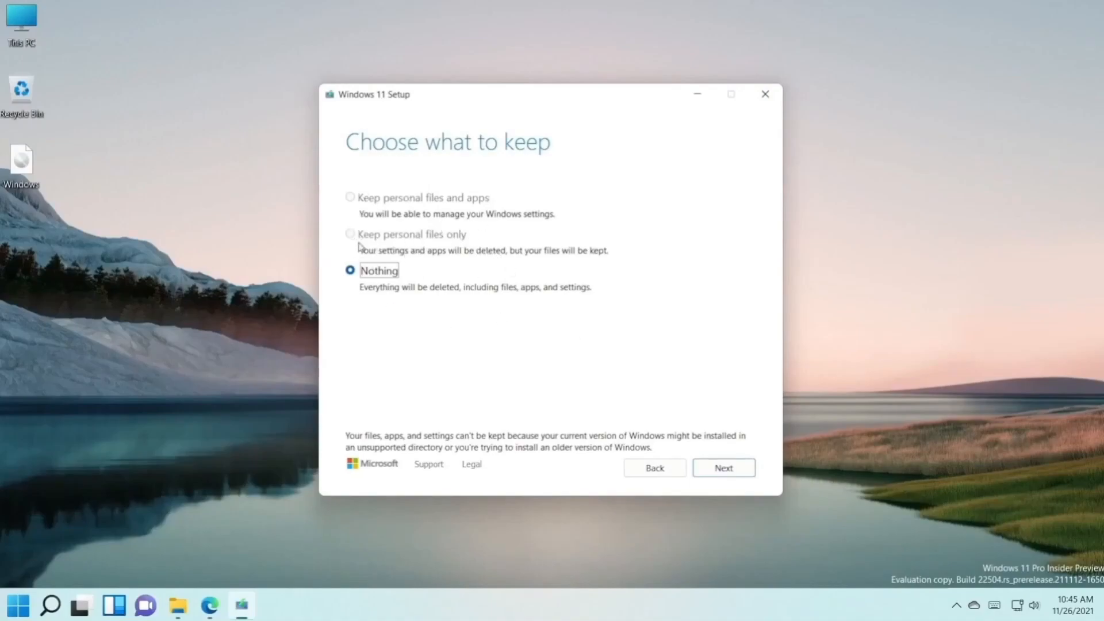
pyautogui.moveTo(412, 209)
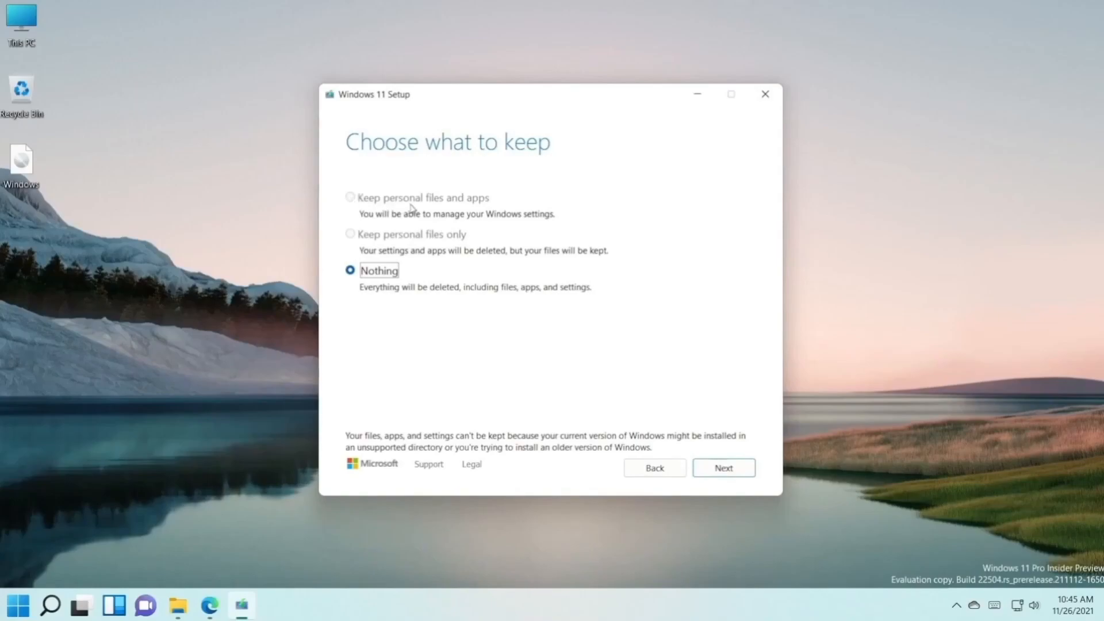
pyautogui.moveTo(707, 465)
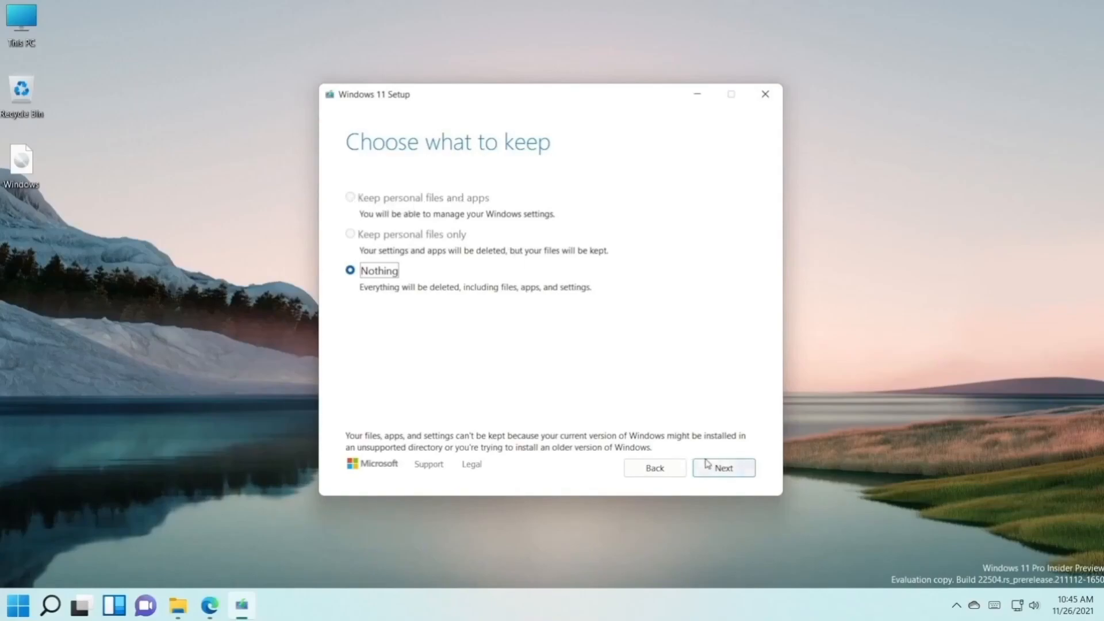
# Step: Proceed with keeping Nothing, then quit setup during Getting updates and confirm quitting
pyautogui.click(723, 468)
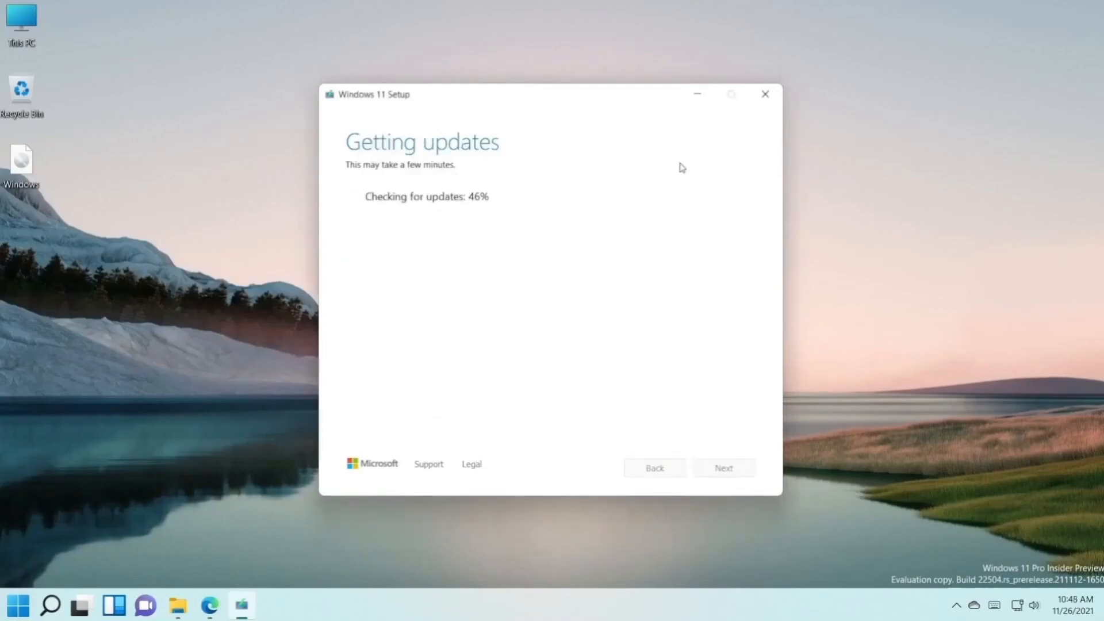
pyautogui.moveTo(613, 250)
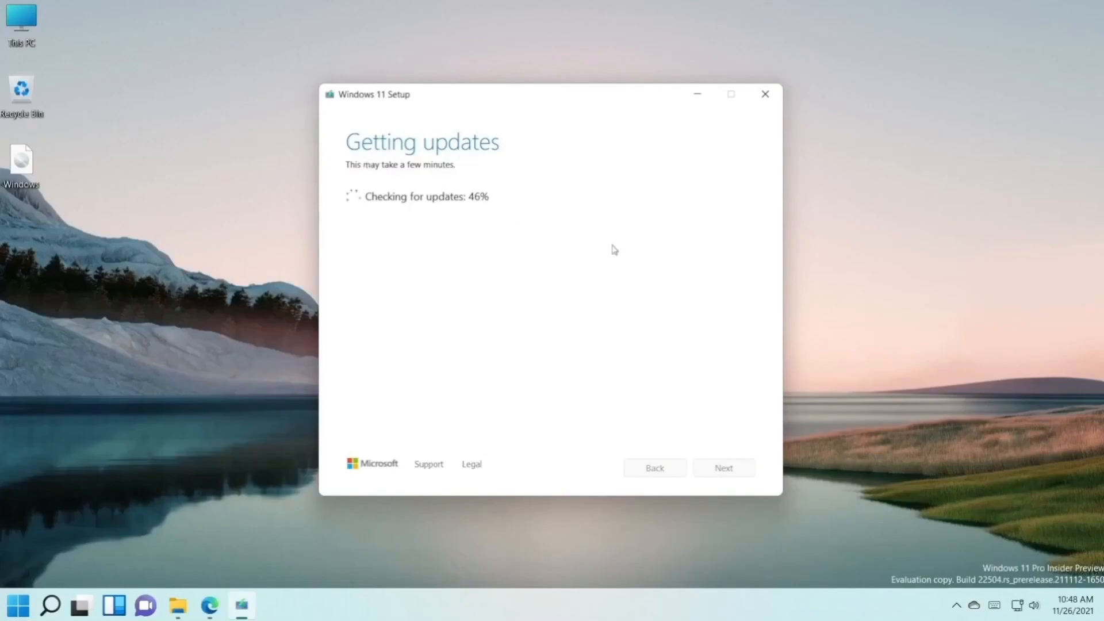
pyautogui.moveTo(767, 93)
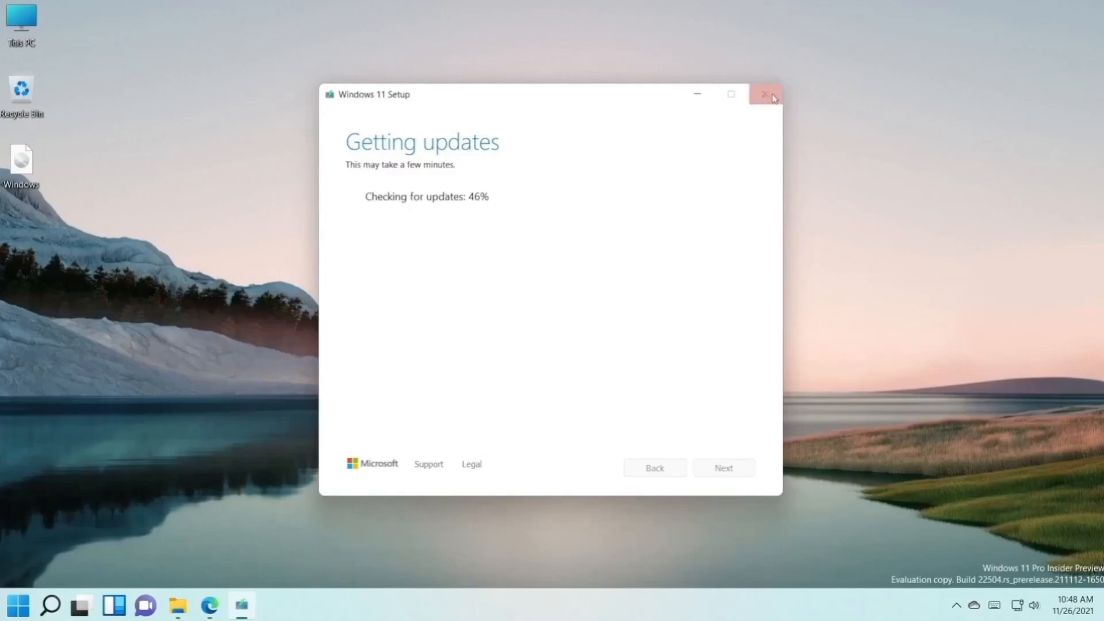
pyautogui.click(766, 94)
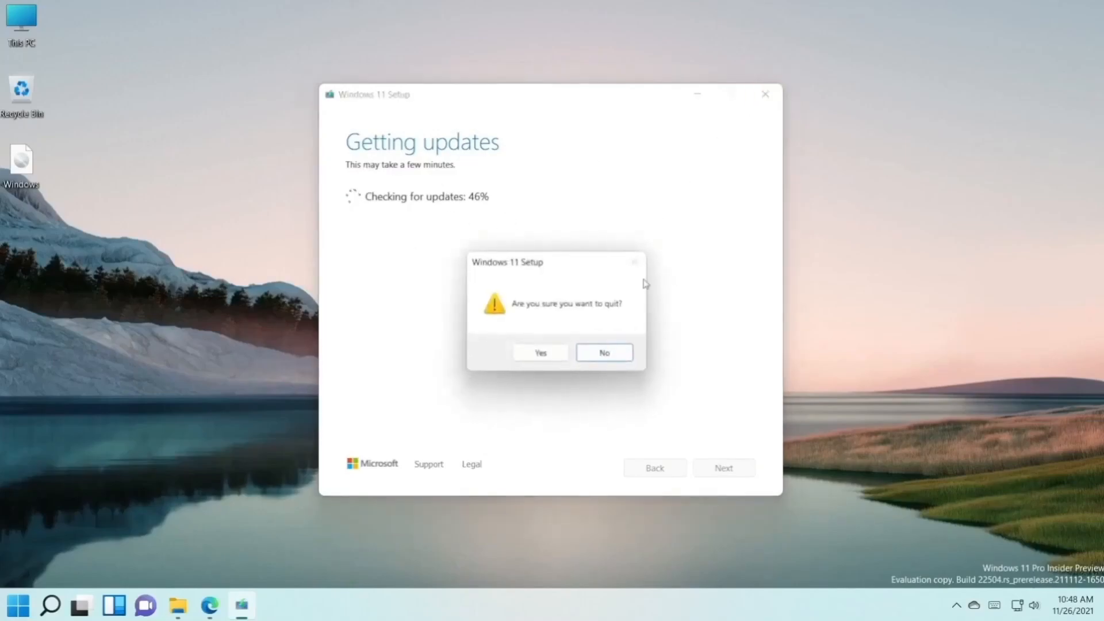
pyautogui.click(539, 352)
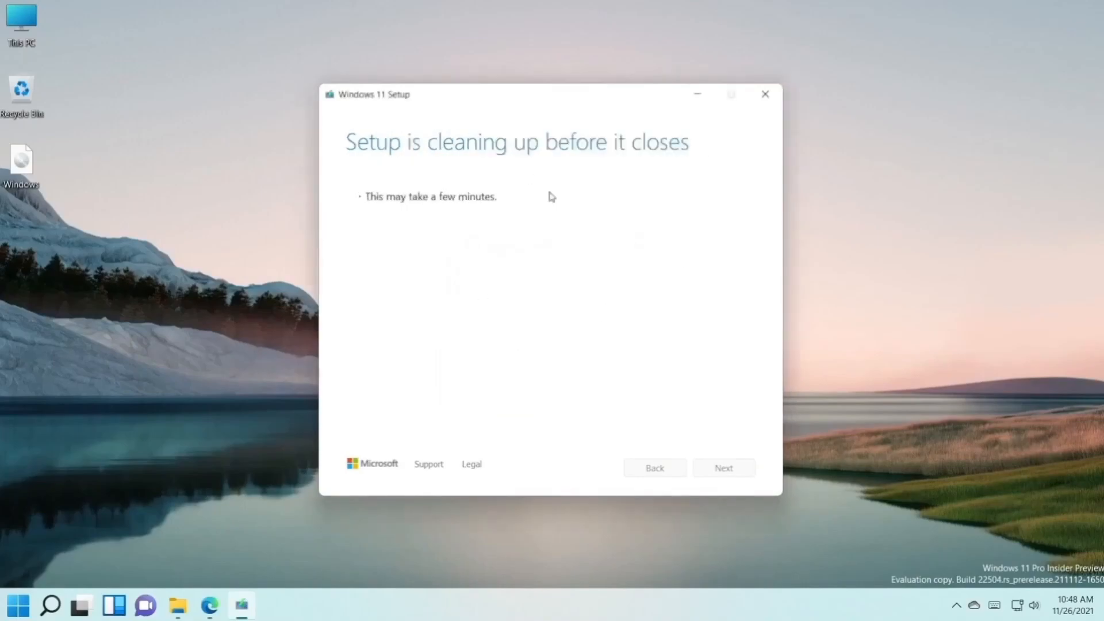